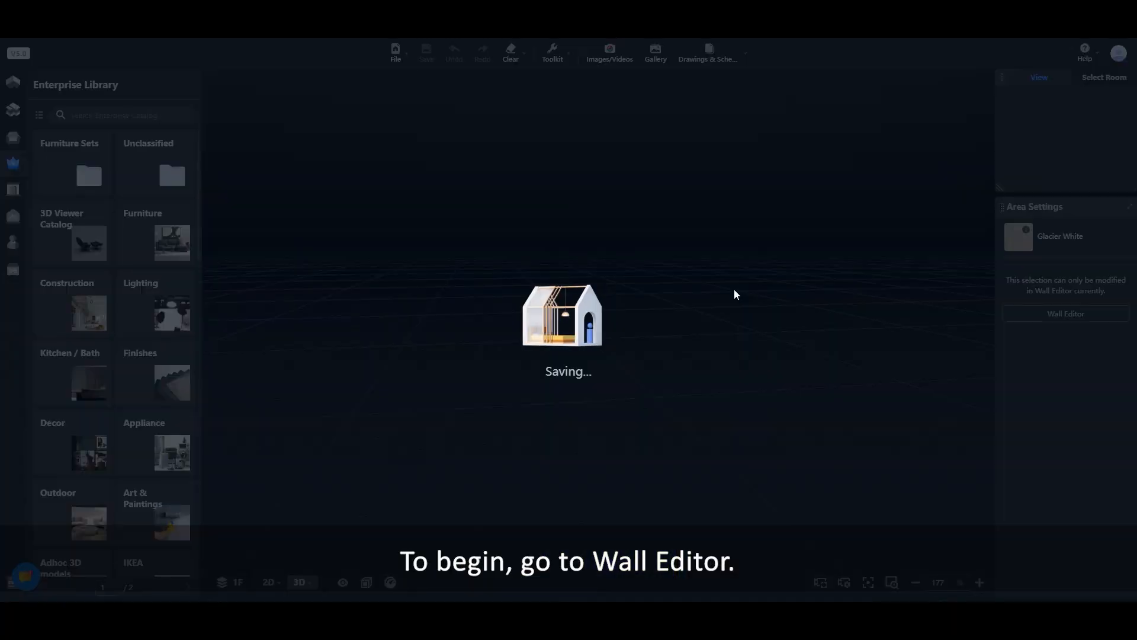
# Step: Open the selected wall in the Wall Editor from Area Settings
pyautogui.click(1065, 312)
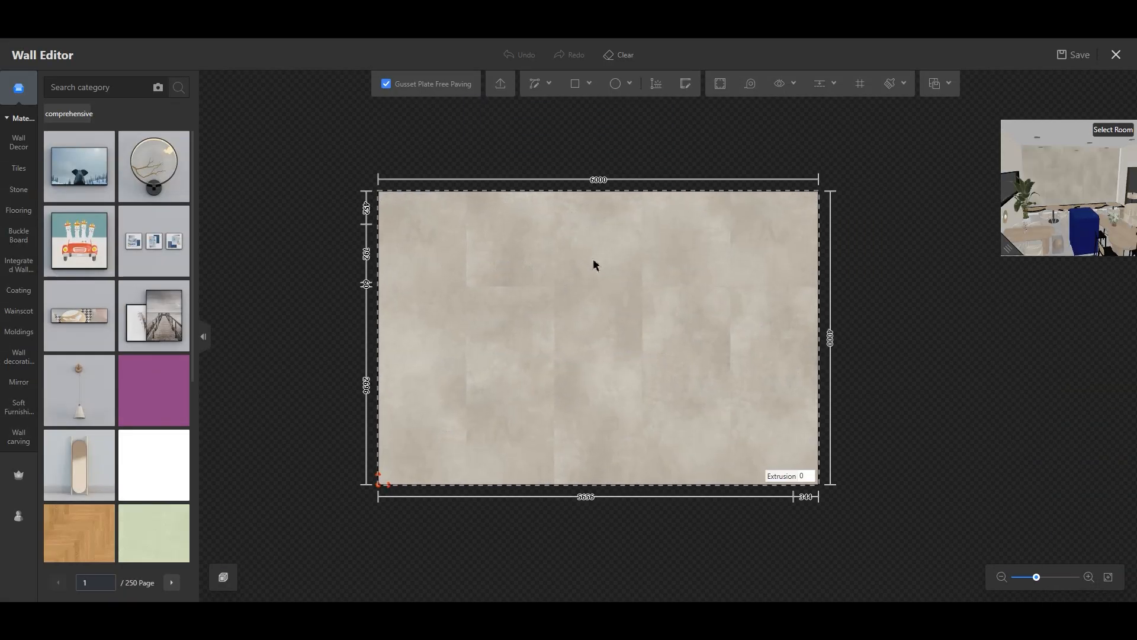
# Step: Add guides dragged from the wall edges: one horizontal and several vertical lines
pyautogui.click(820, 83)
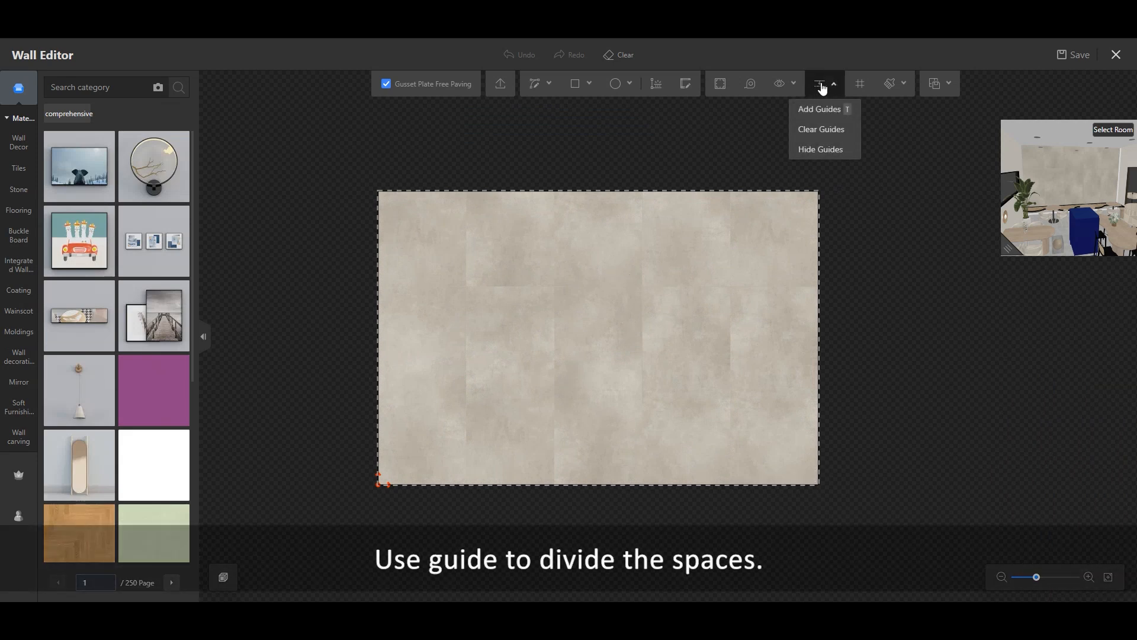
pyautogui.click(819, 109)
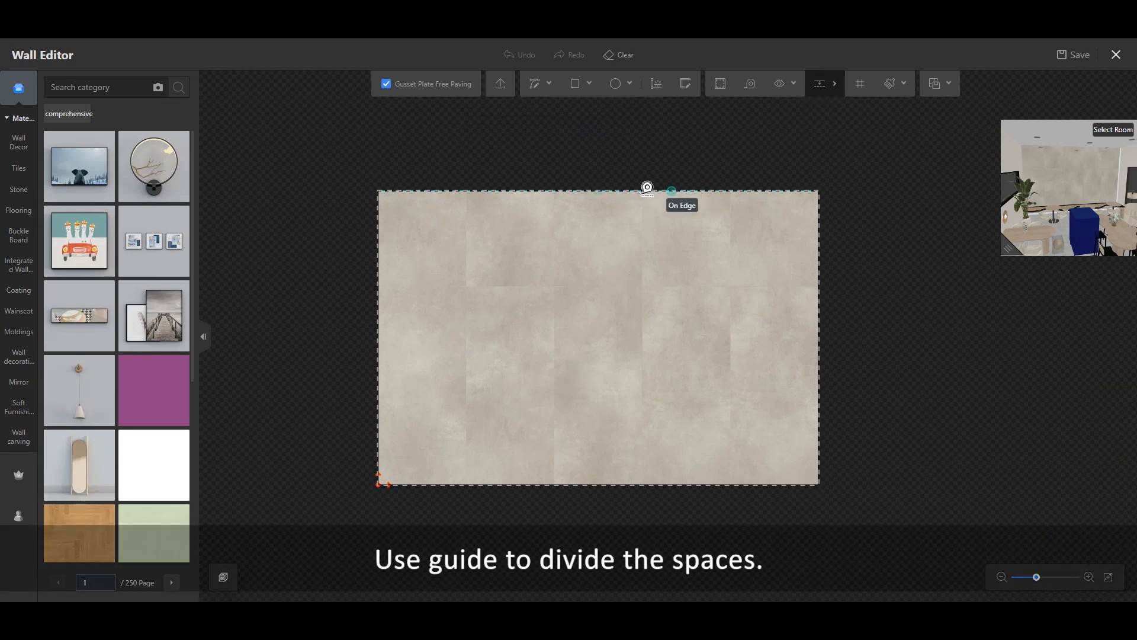
pyautogui.moveTo(647, 188); pyautogui.dragTo(588, 274)
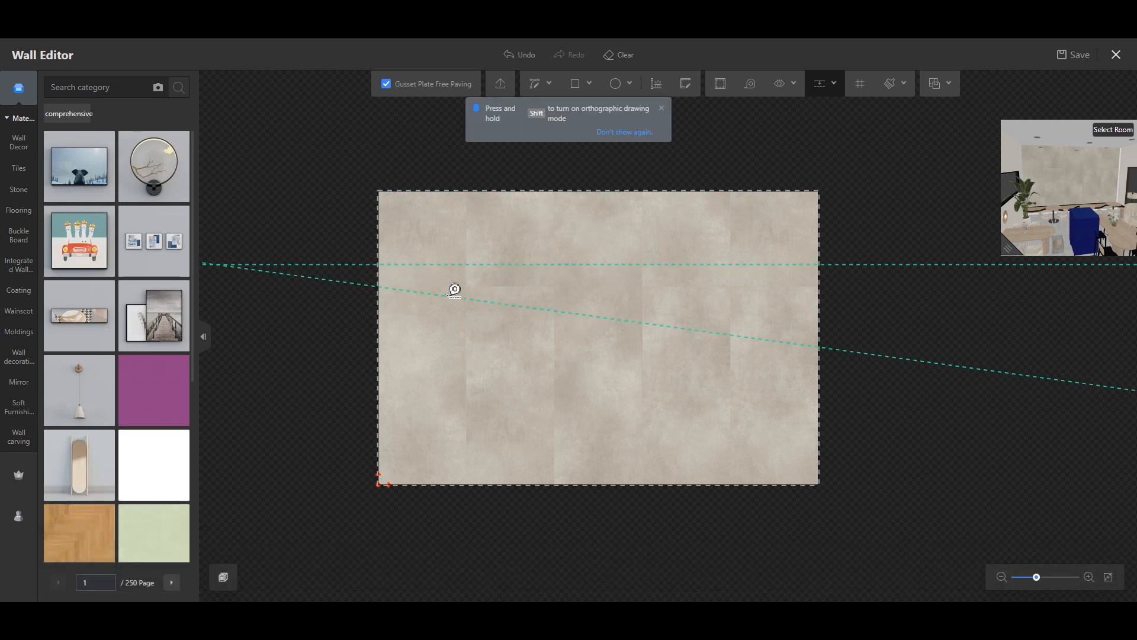
pyautogui.click(818, 83)
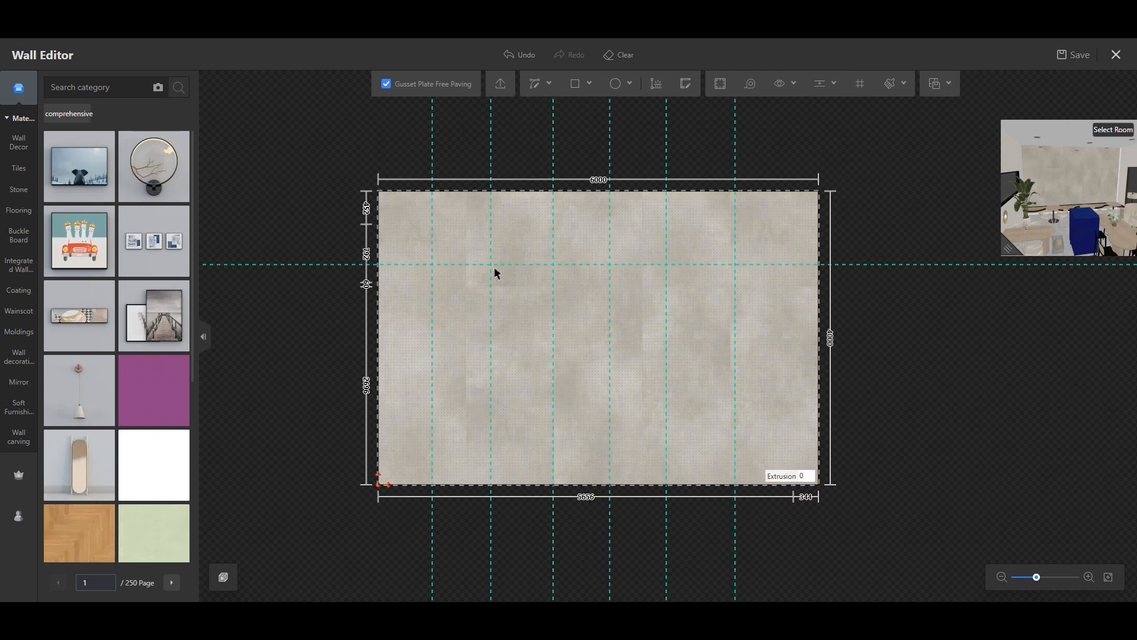
# Step: Draw alternating arcs and straight segments along the top guides using Curve mode
pyautogui.click(535, 83)
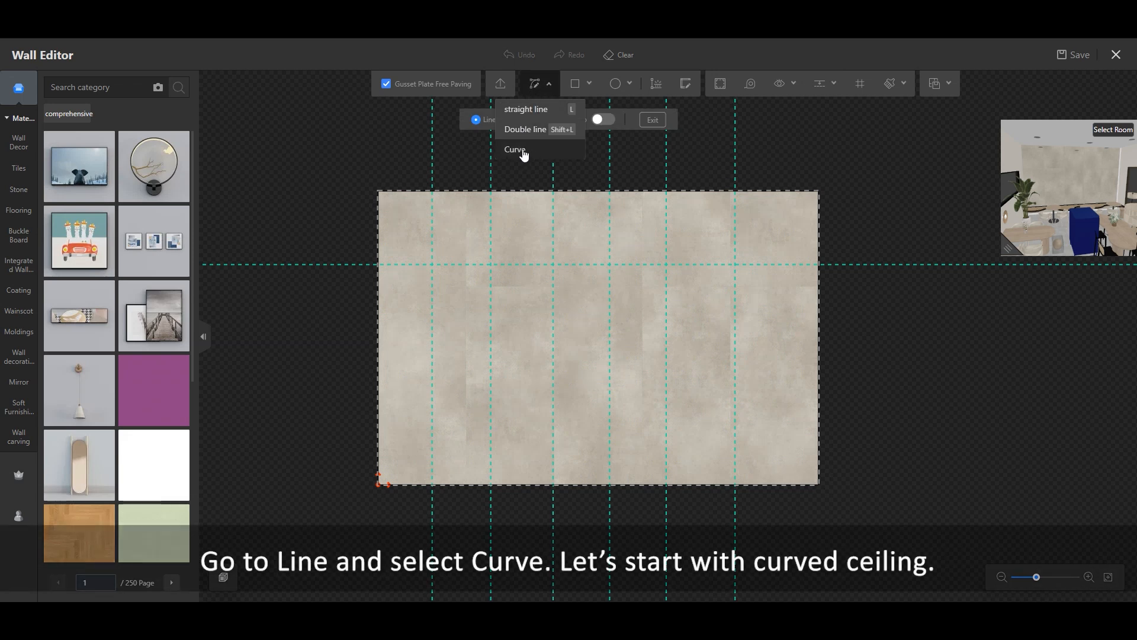
pyautogui.click(515, 151)
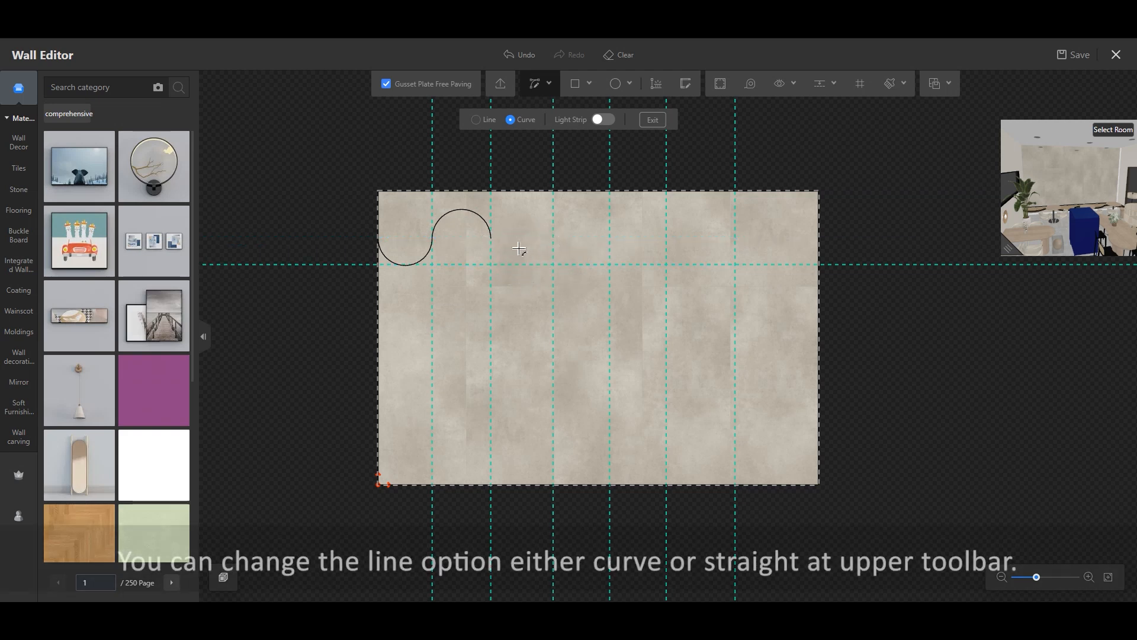
pyautogui.click(476, 118)
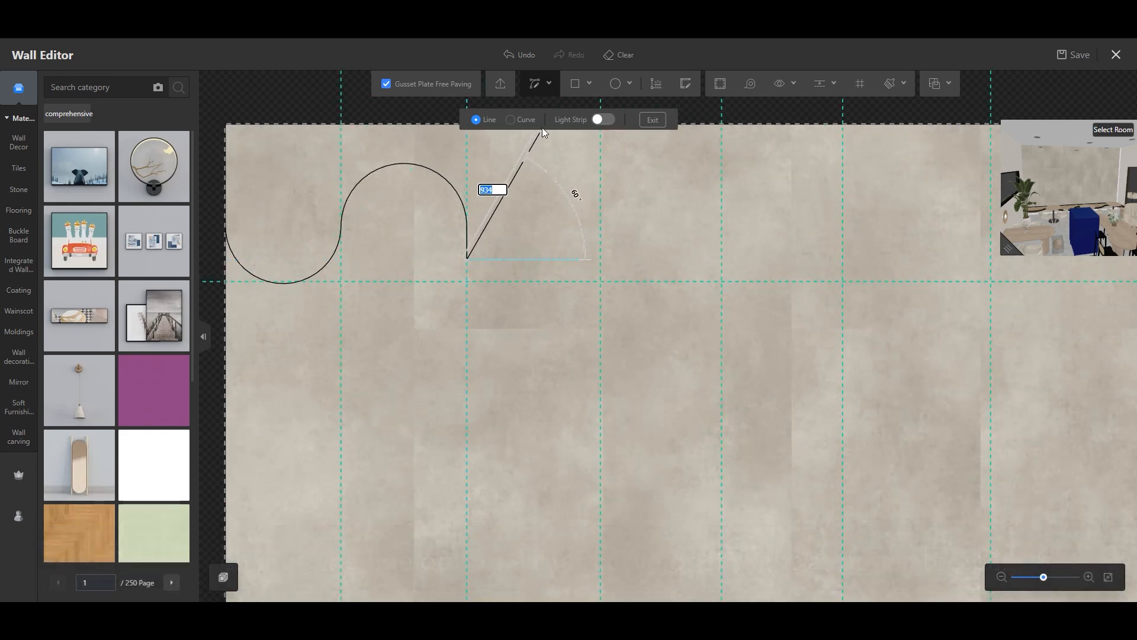
pyautogui.click(512, 120)
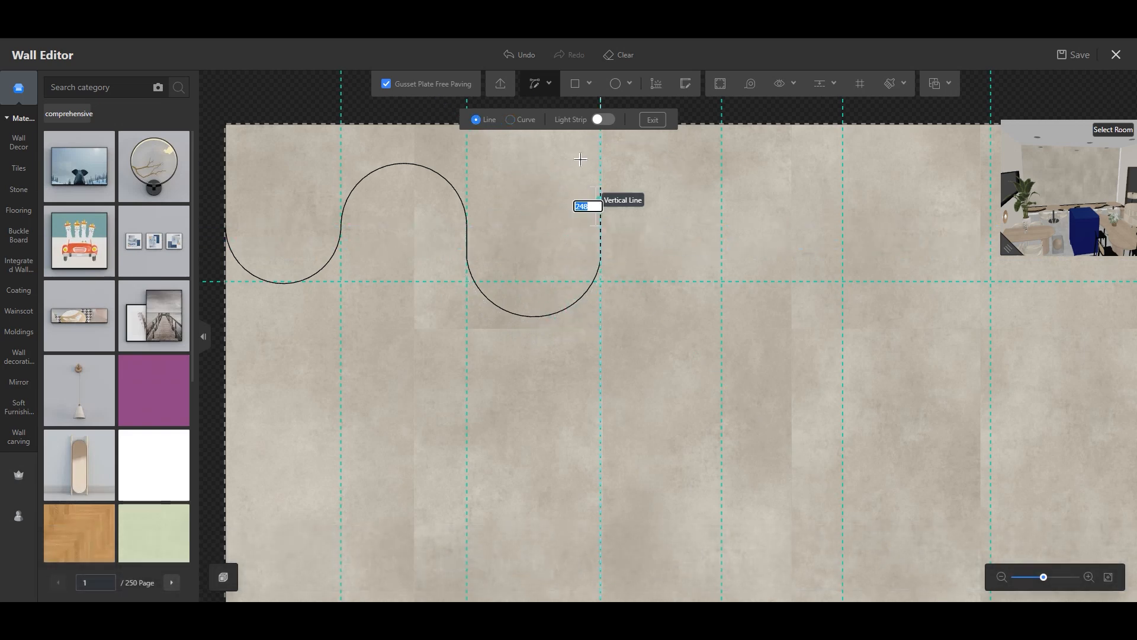
pyautogui.click(512, 120)
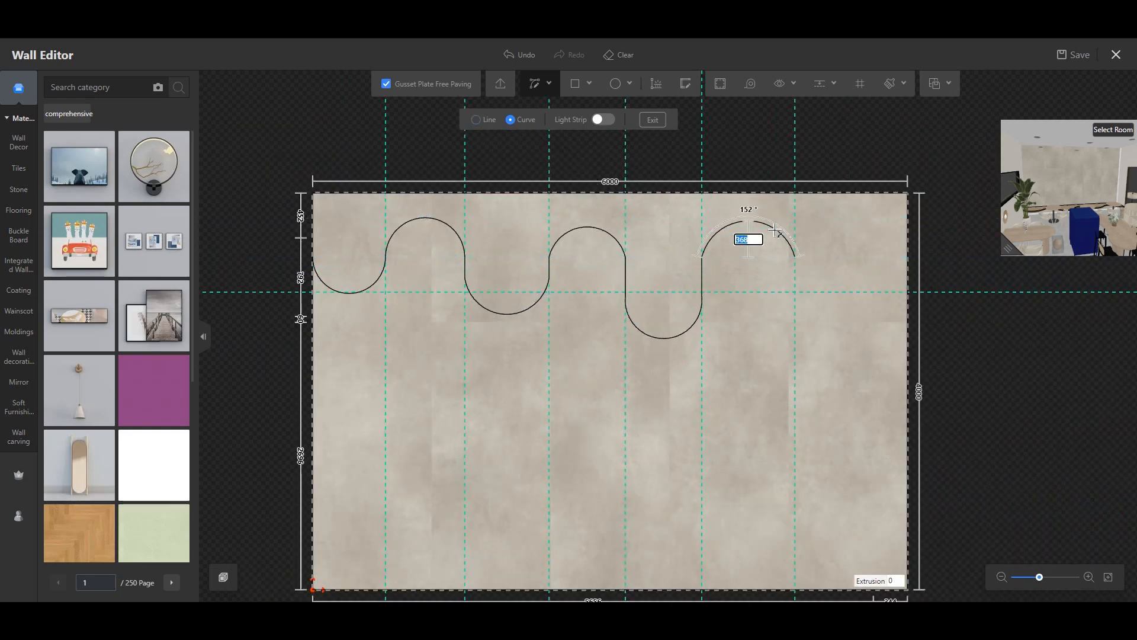
pyautogui.click(476, 119)
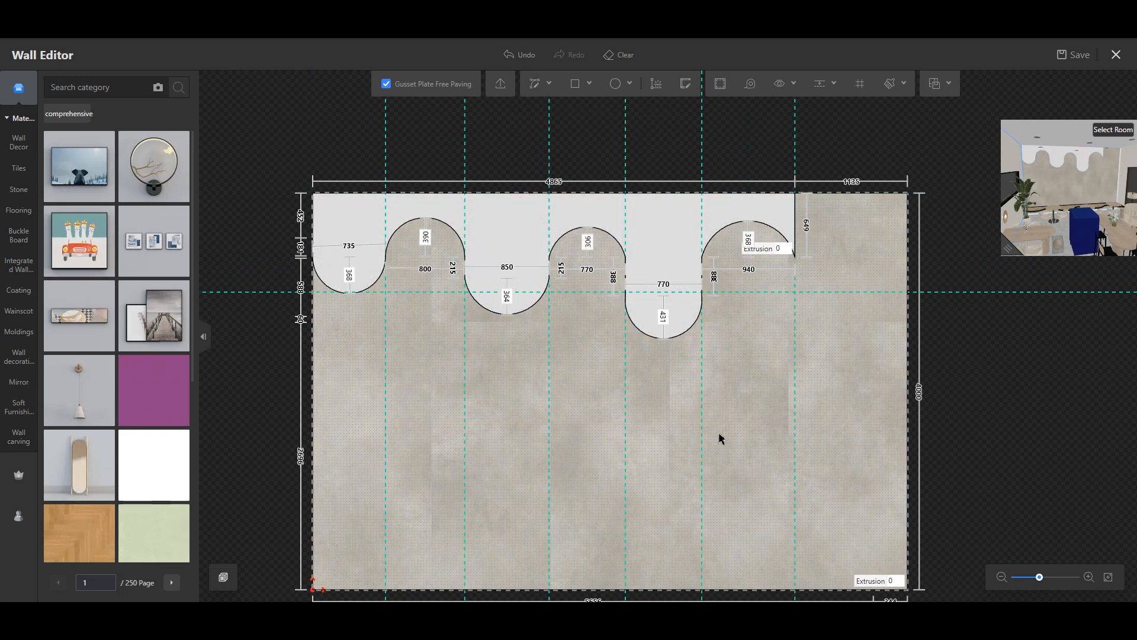
# Step: Draw the final arc at the right edge and close the scalloped band into one shape
pyautogui.click(534, 83)
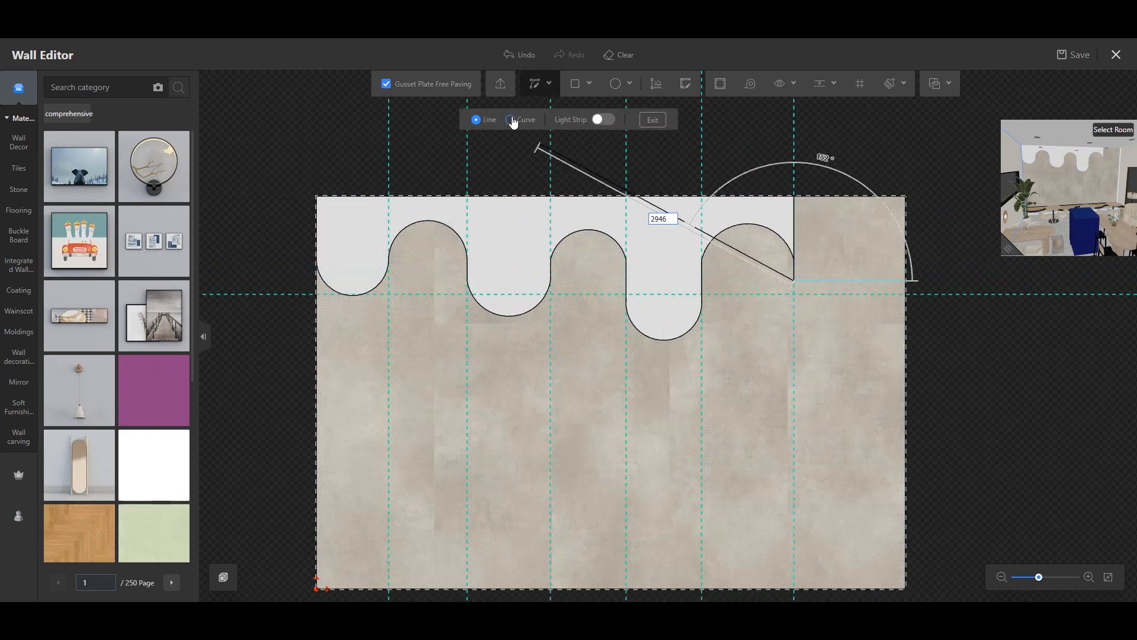
pyautogui.click(512, 118)
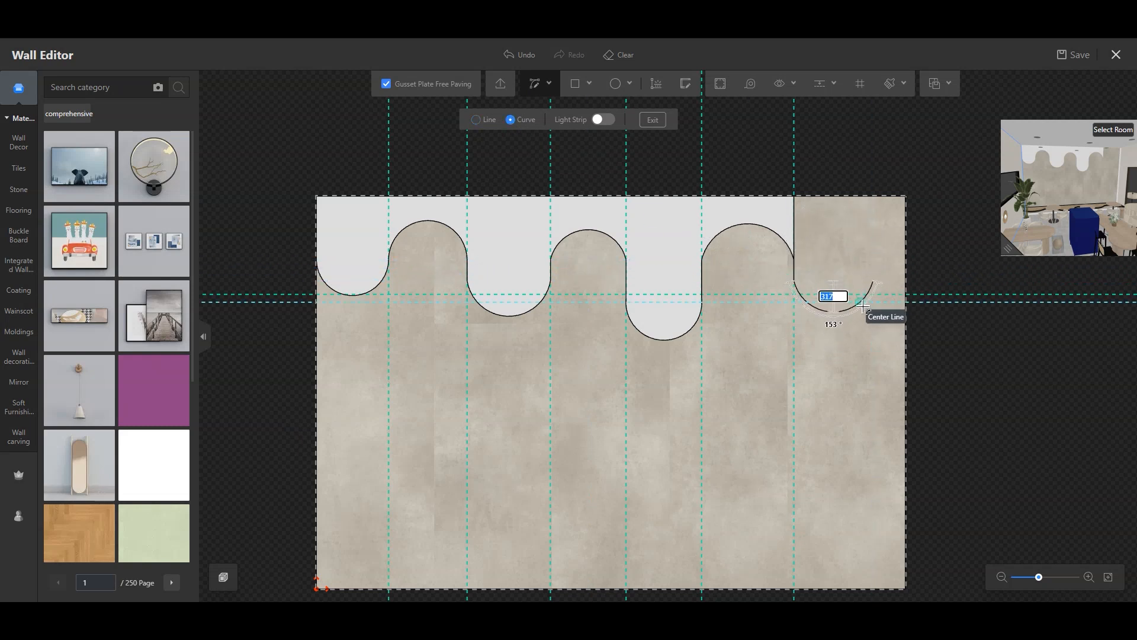
pyautogui.click(477, 119)
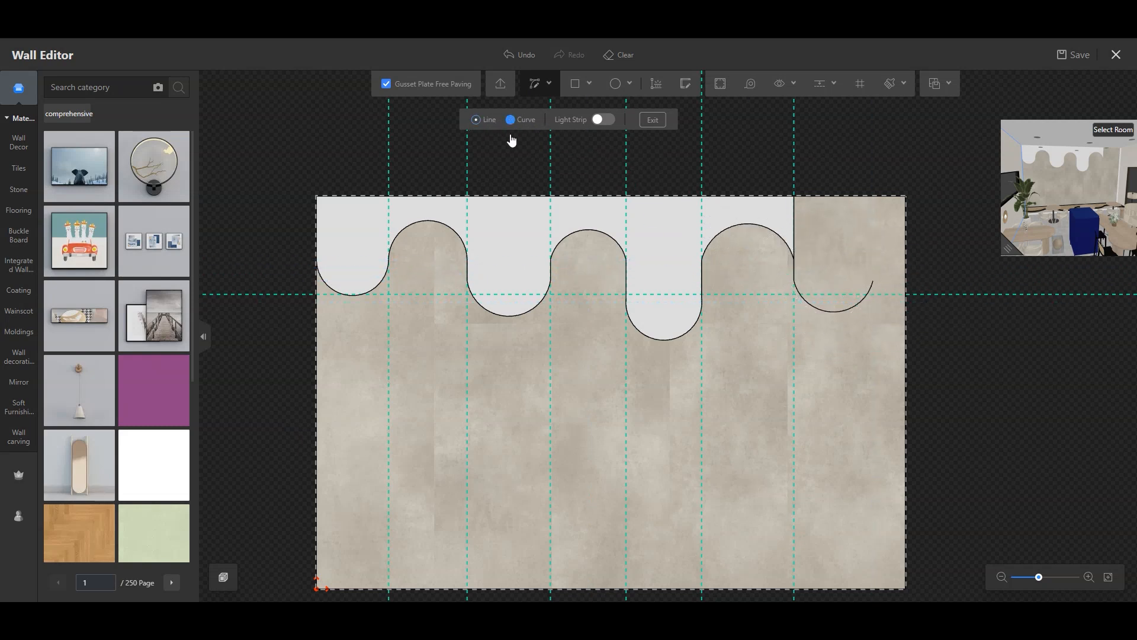
pyautogui.click(476, 119)
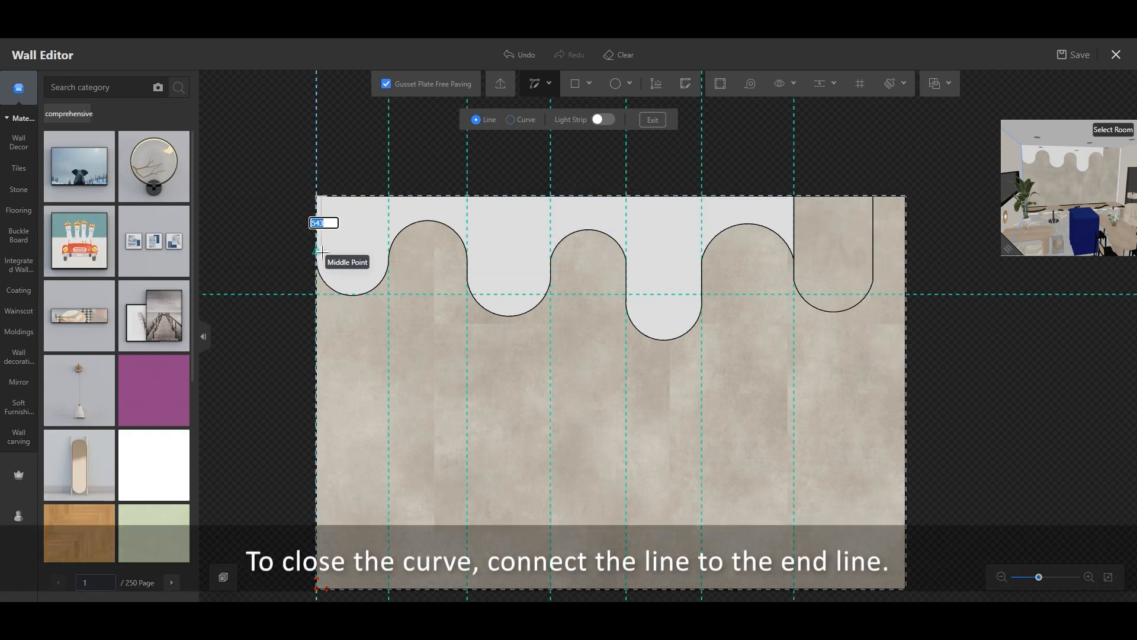
pyautogui.click(1078, 55)
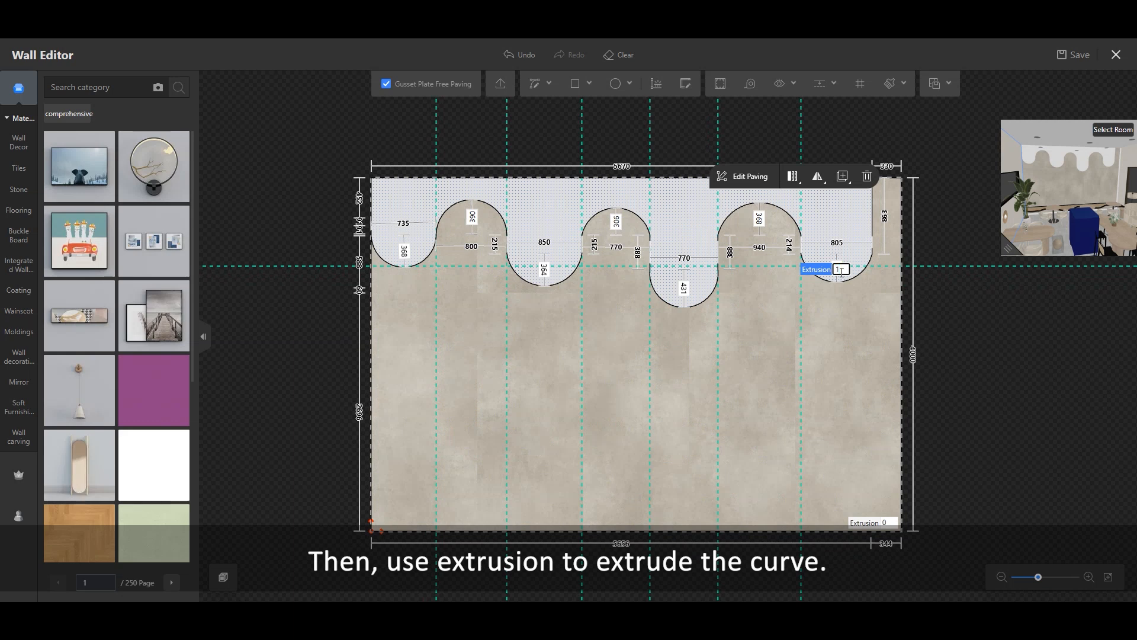
# Step: Extrude the closed wave shape by 1050 to form the curved ceiling
pyautogui.write('10500')
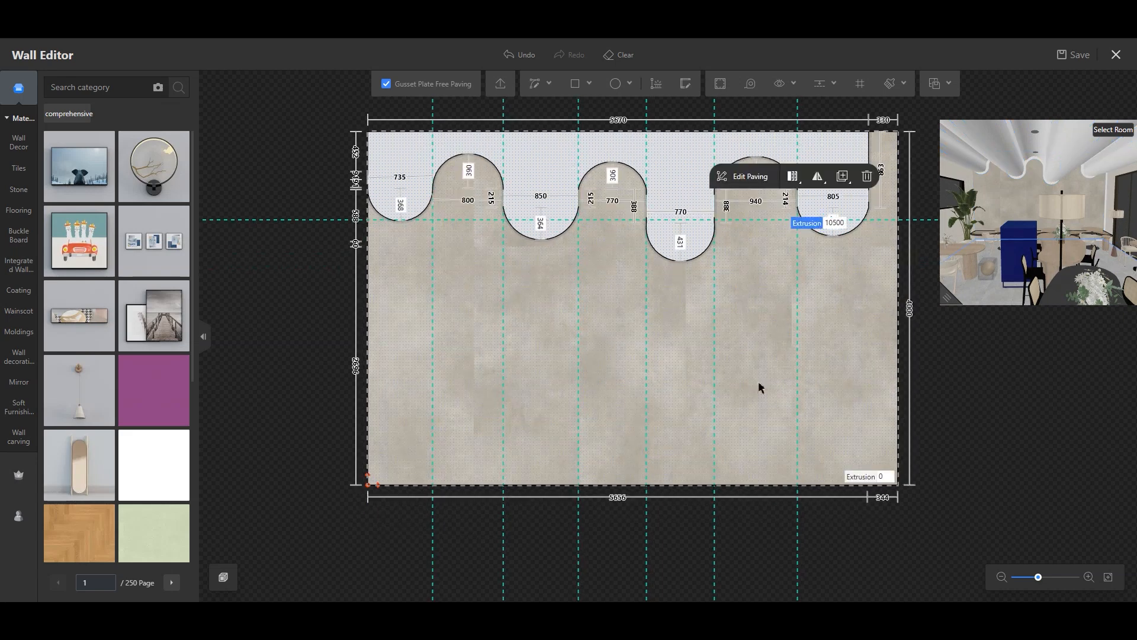
pyautogui.click(550, 83)
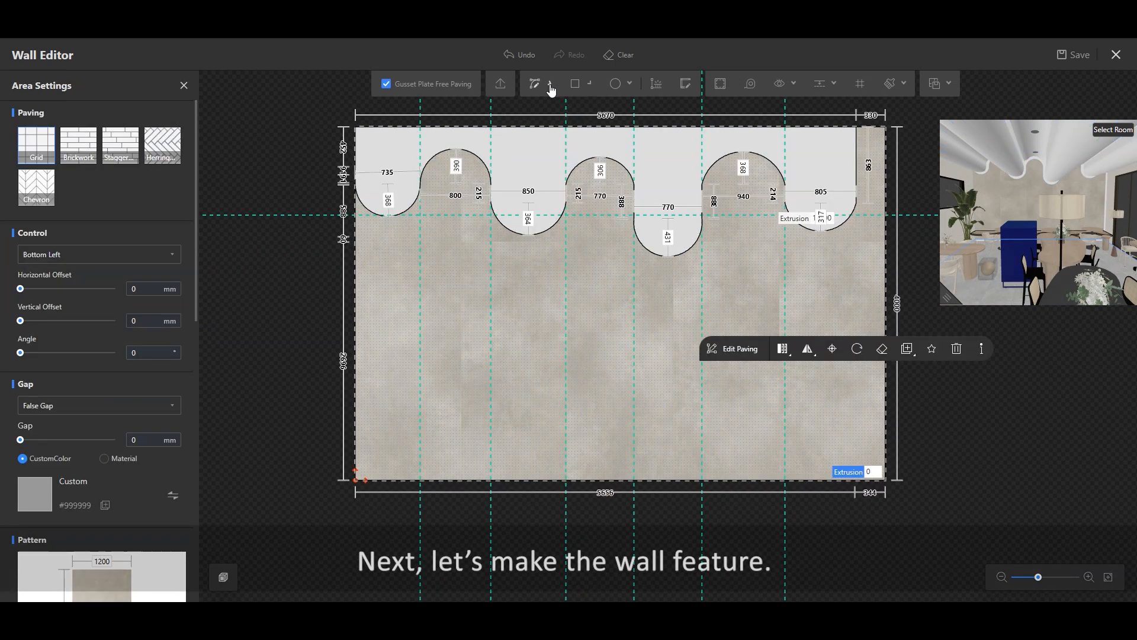
# Step: Start a second curved wave line across the middle of the wall
pyautogui.click(548, 83)
pyautogui.write('50')
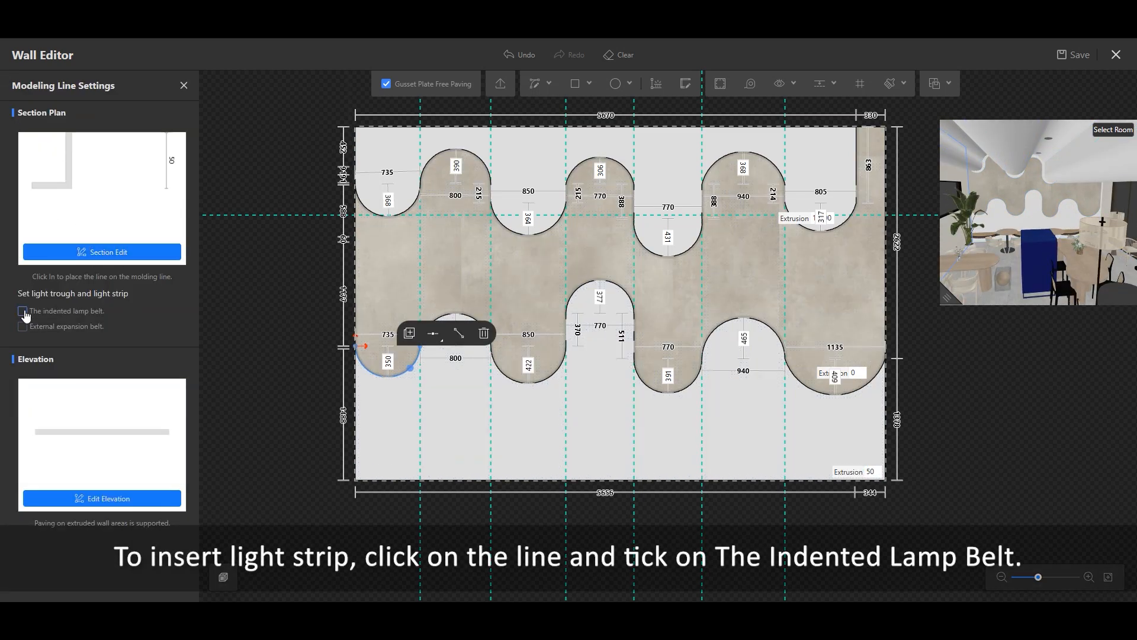
# Step: Enable the indented lamp belt with a warm colour and brightness 400, duplicated to the other curves
pyautogui.click(22, 312)
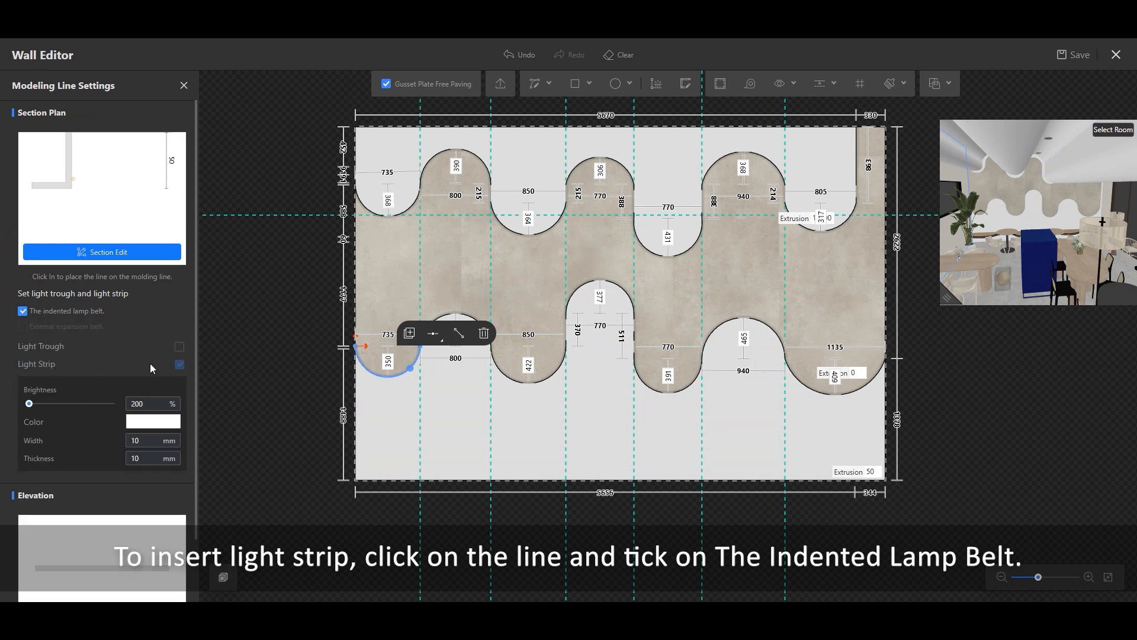
pyautogui.click(153, 421)
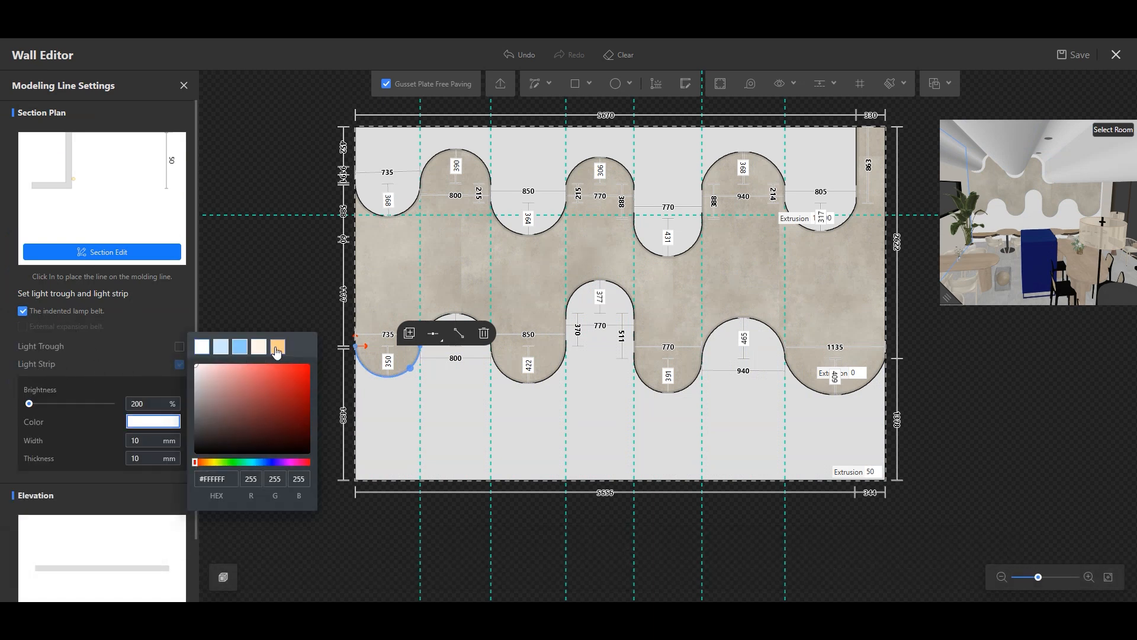
pyautogui.click(276, 348)
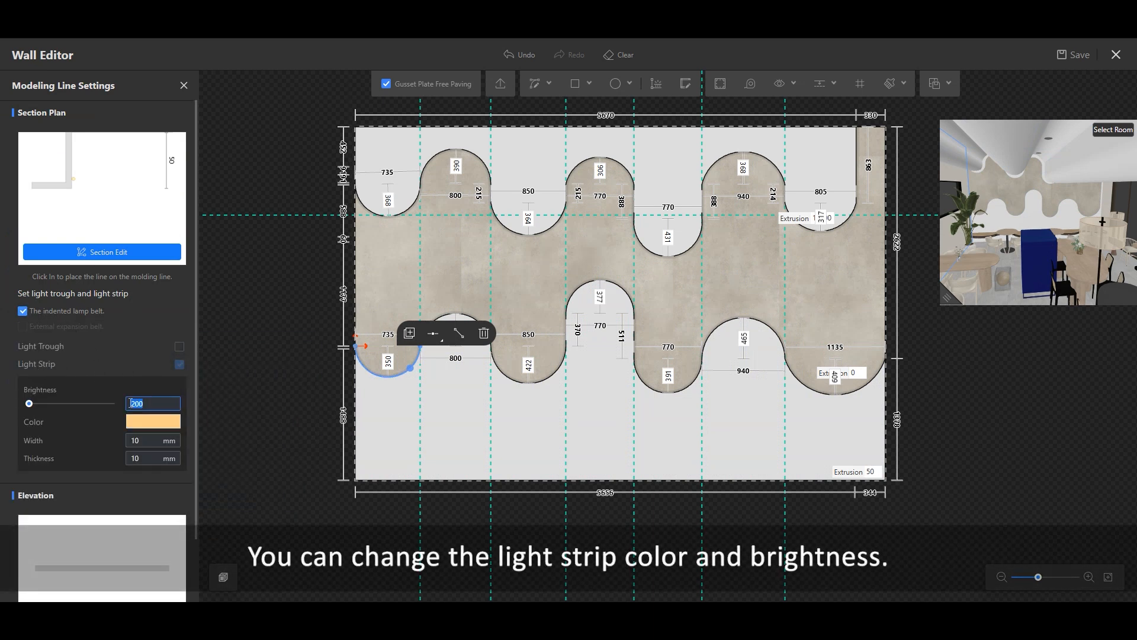
pyautogui.write('400')
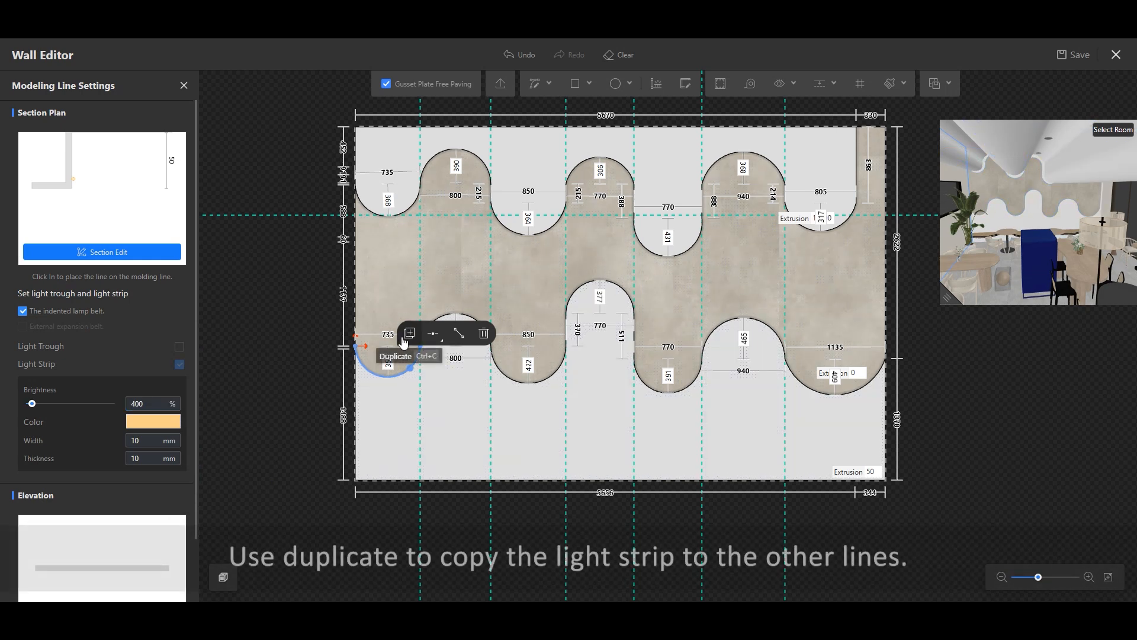
pyautogui.click(408, 333)
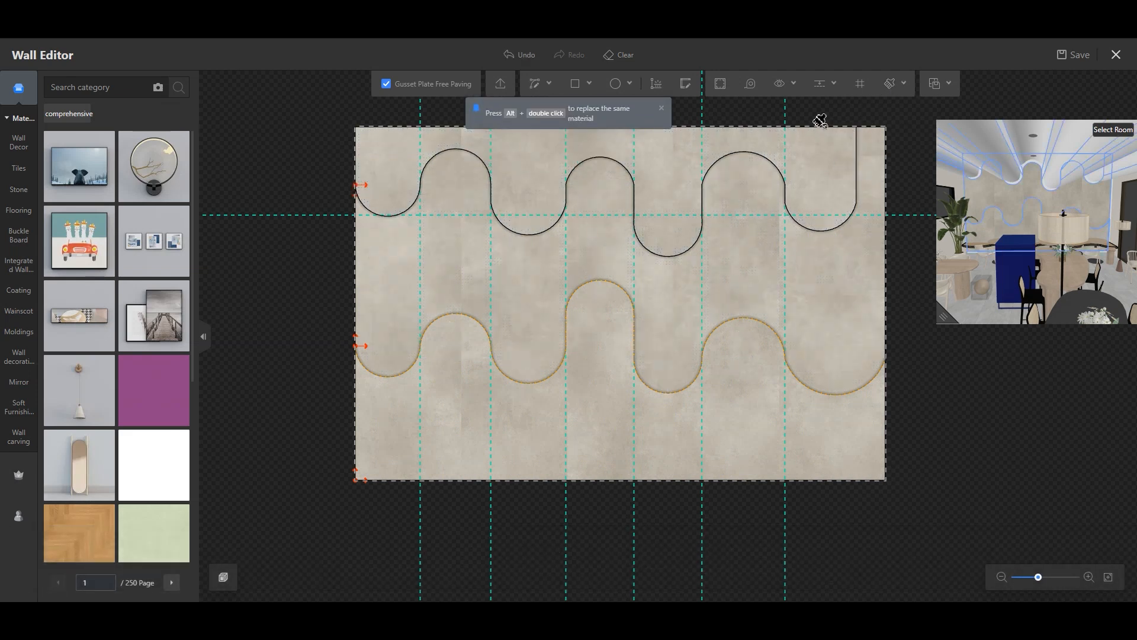
# Step: Save back to the 3D room and brush the blue material onto the wave wall band
pyautogui.click(1077, 54)
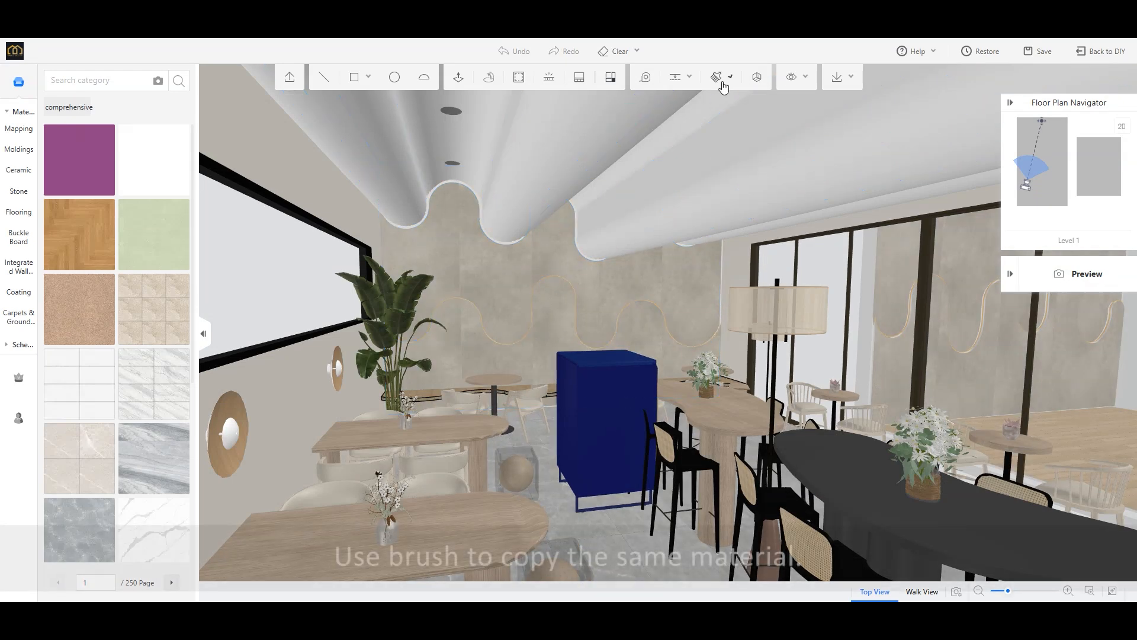
pyautogui.click(717, 76)
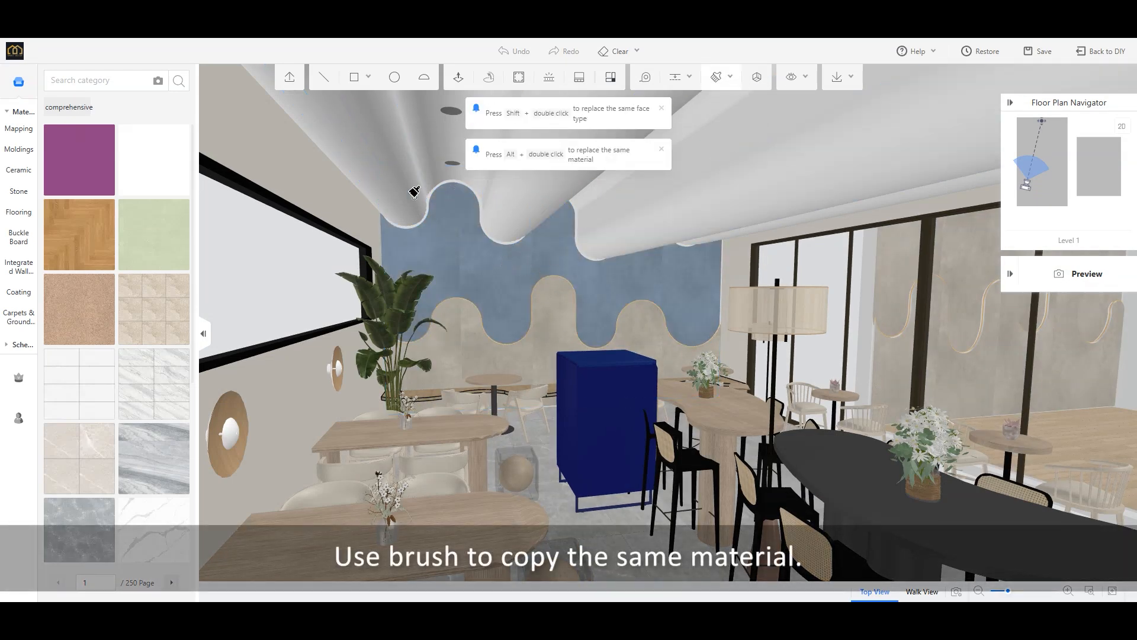